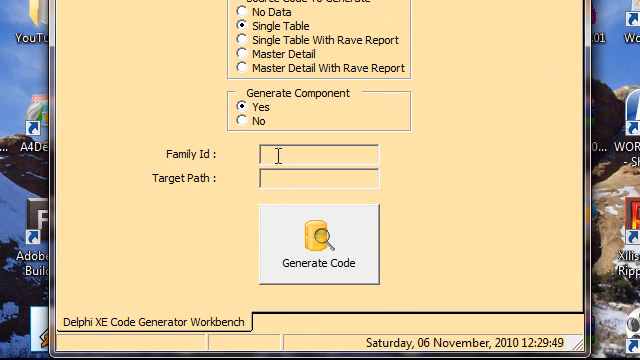
- Enter BCSTestCodeFour as the Family Id for single-table code generation
{"action": "type", "text": "BC3"}
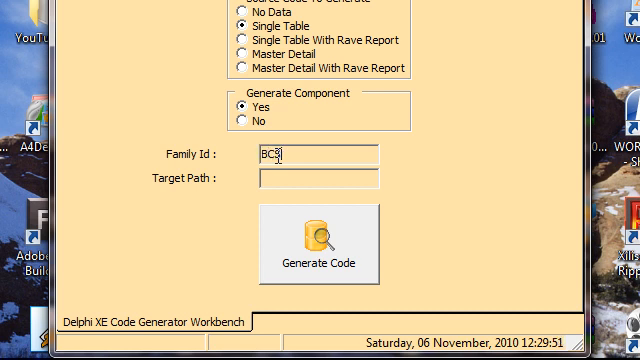
{"action": "type", "text": "TestCodeFour"}
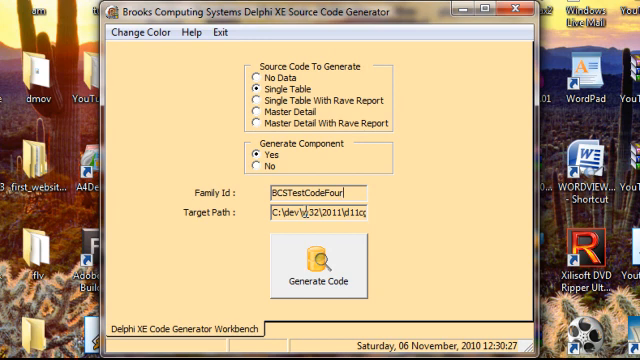
{"action": "mouse_move", "coordinate": [318, 230]}
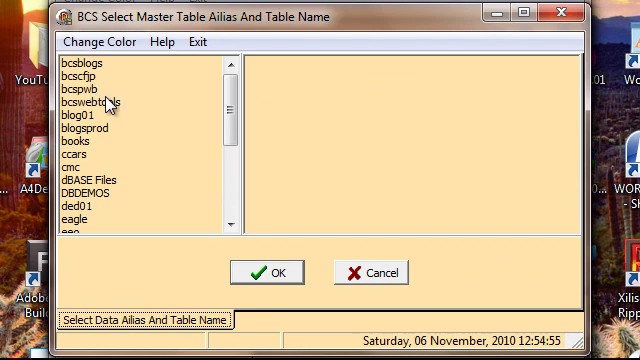
- Choose the bcswebtools alias with the blogs master table and confirm
{"action": "left_click", "coordinate": [104, 104]}
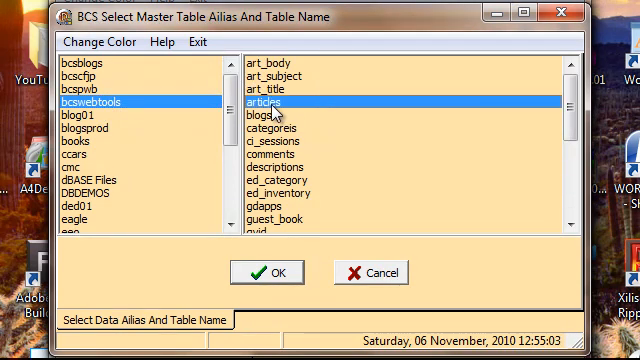
{"action": "mouse_move", "coordinate": [284, 274]}
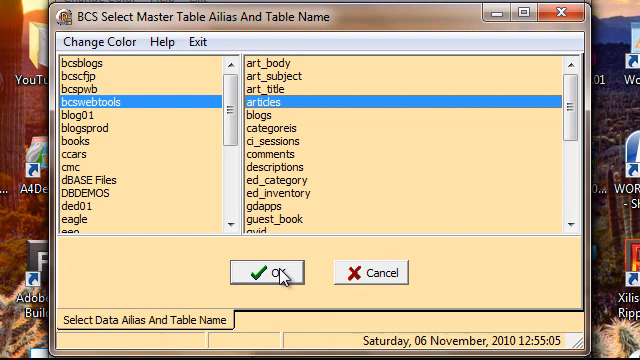
{"action": "left_click", "coordinate": [264, 272]}
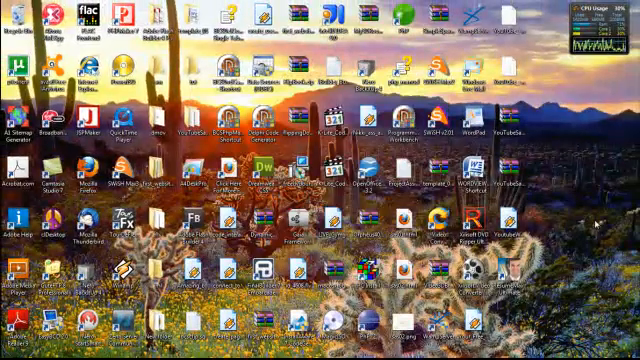
{"action": "mouse_move", "coordinate": [596, 224]}
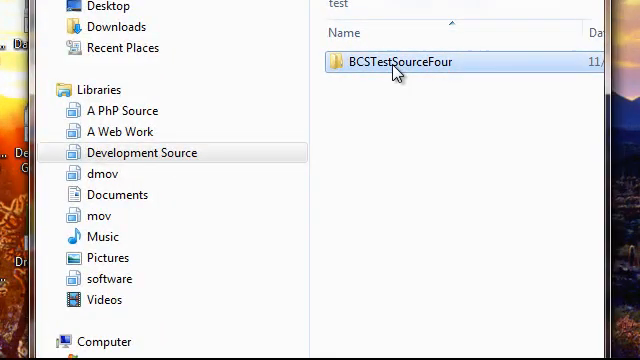
- View the BCSTestSourceFour folder contents and select BCSTestSourceFourpk.dproj
{"action": "double_click", "coordinate": [400, 62]}
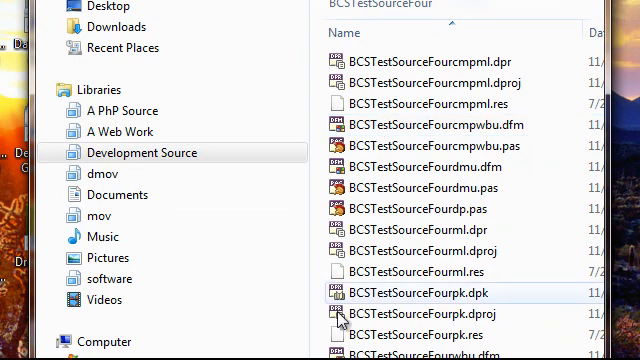
{"action": "left_click", "coordinate": [436, 314]}
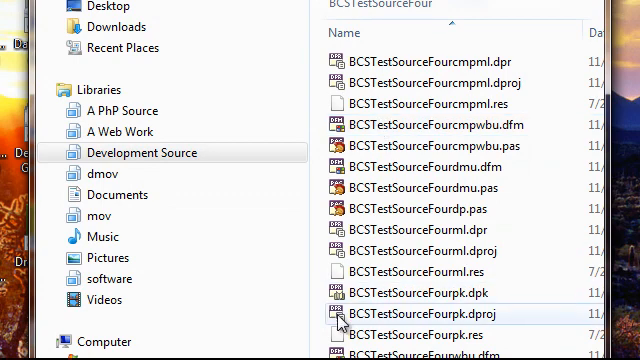